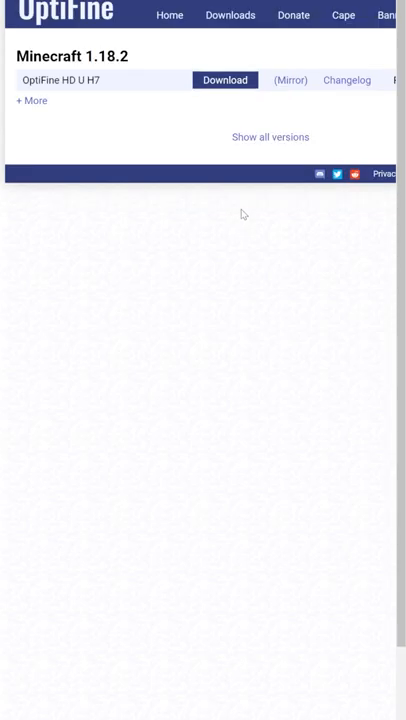
mouse_move(290, 80)
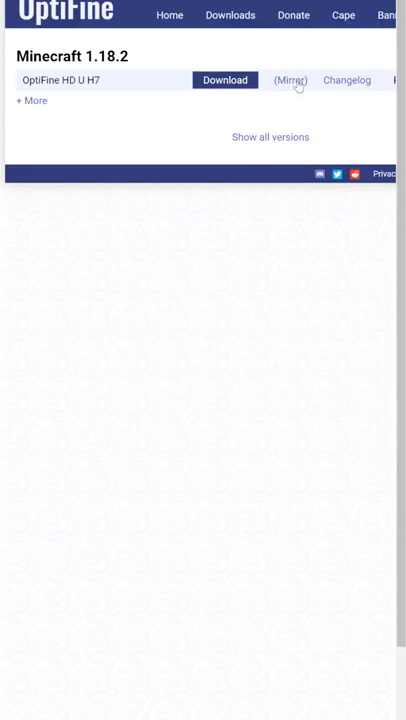
Download OptiFine HD U H7 for Minecraft 1.18.2 via the mirror link and install it with Java.
left_click(224, 80)
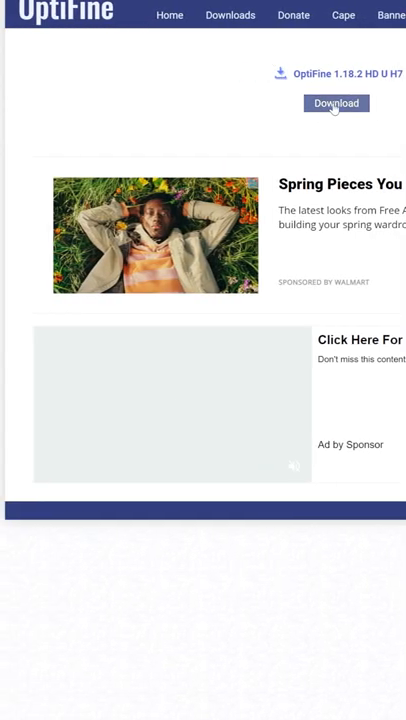
left_click(336, 104)
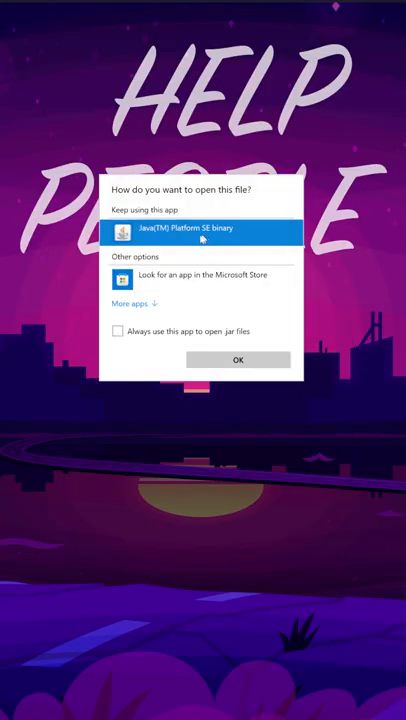
left_click(238, 360)
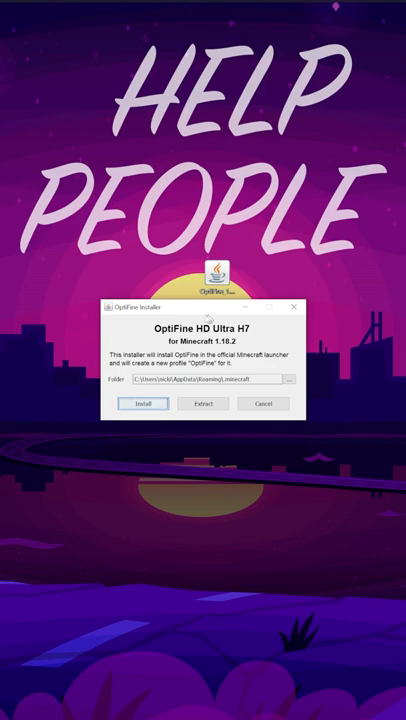
left_click(142, 404)
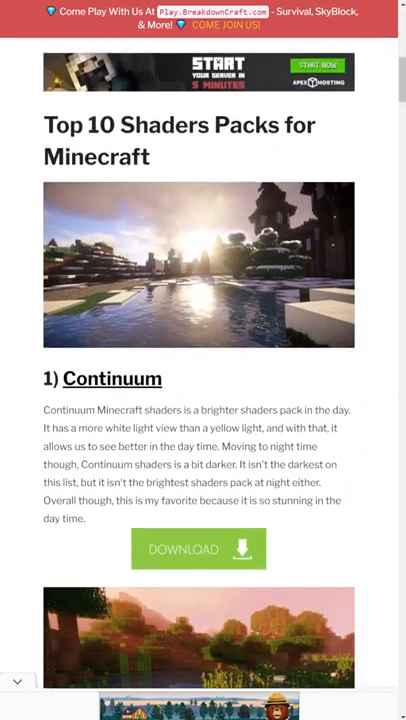
Skim the Top 10 Shaders Packs article, then launch Minecraft 1.18.2 from the launcher.
scroll("down", 3)
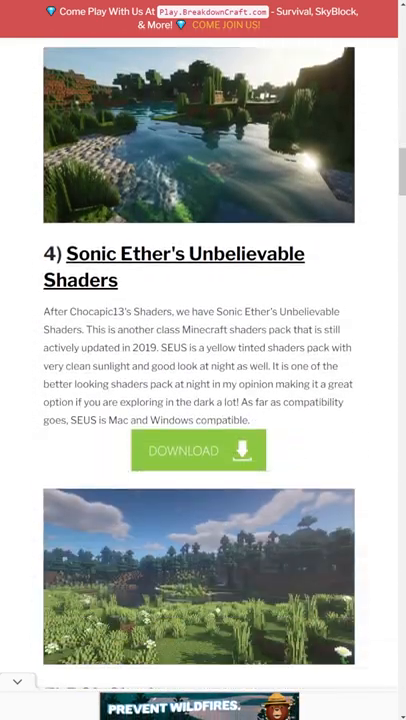
scroll("down", 3)
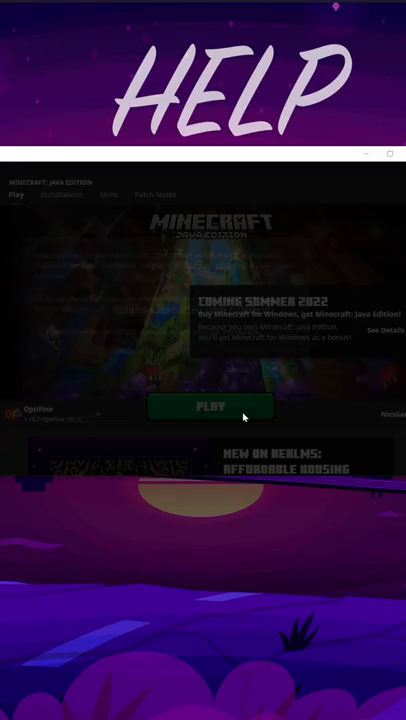
left_click(208, 408)
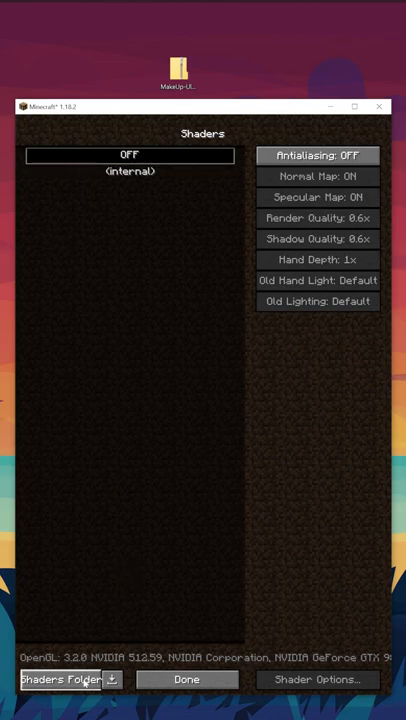
Place the downloaded shader pack in the shaders folder, select it and load the world.
left_click(64, 708)
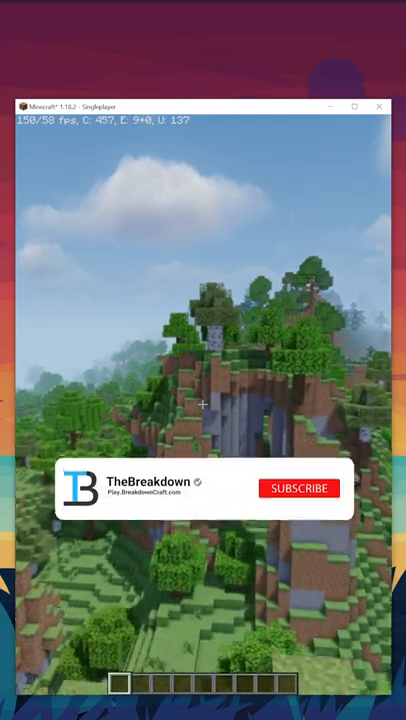
left_click(300, 488)
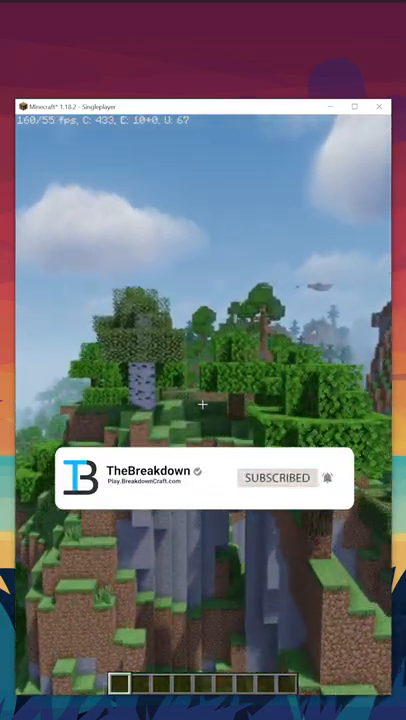